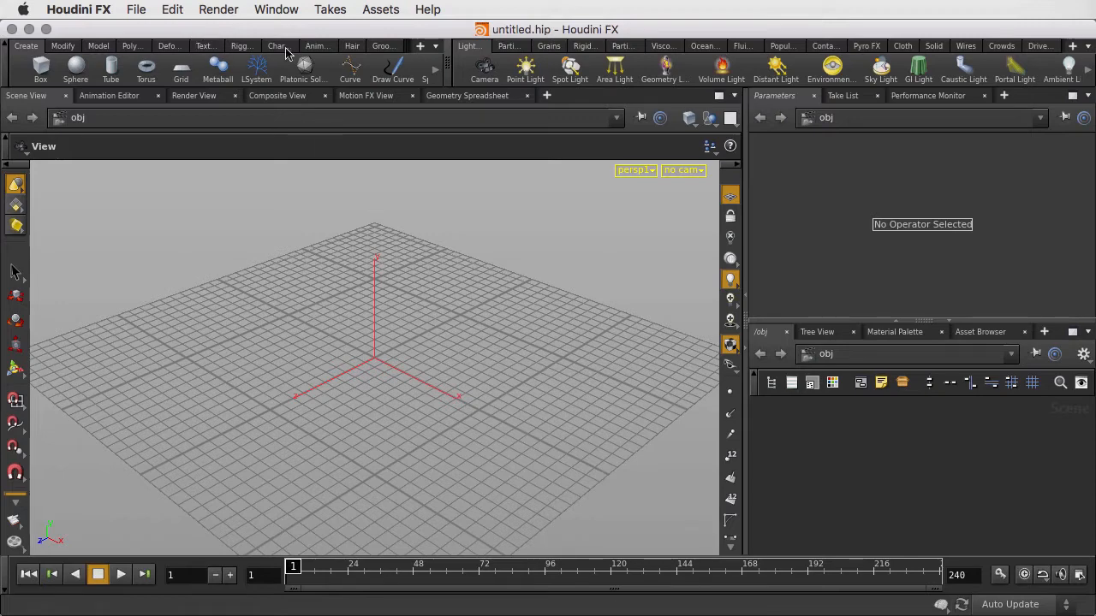
- Create a simplefemale1 rig from the Character shelf's Simple Female tool
click(275, 44)
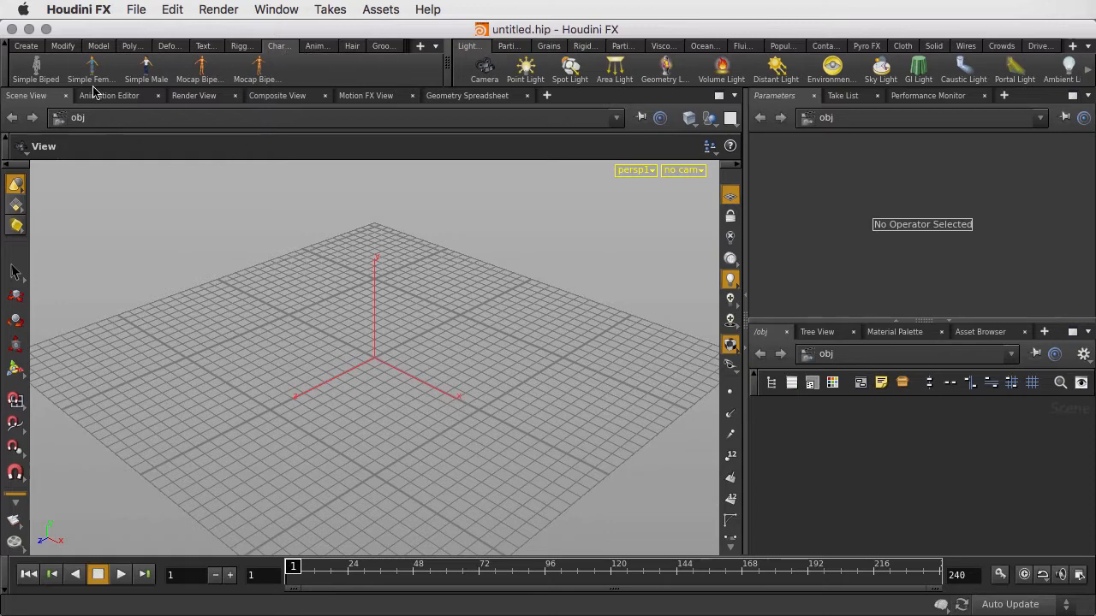
click(89, 65)
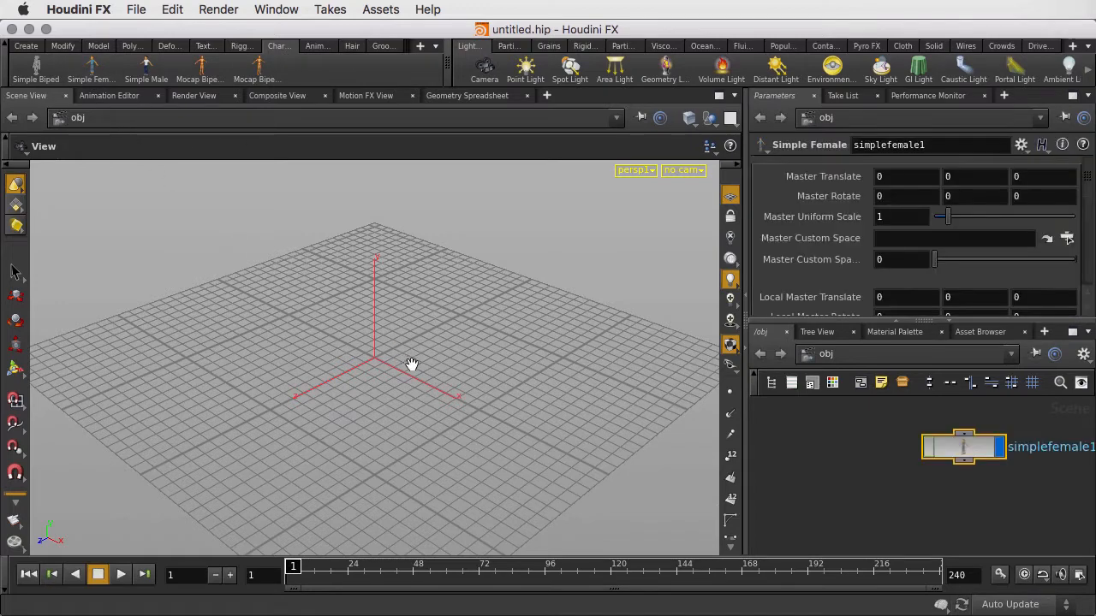
mouse_move(472, 363)
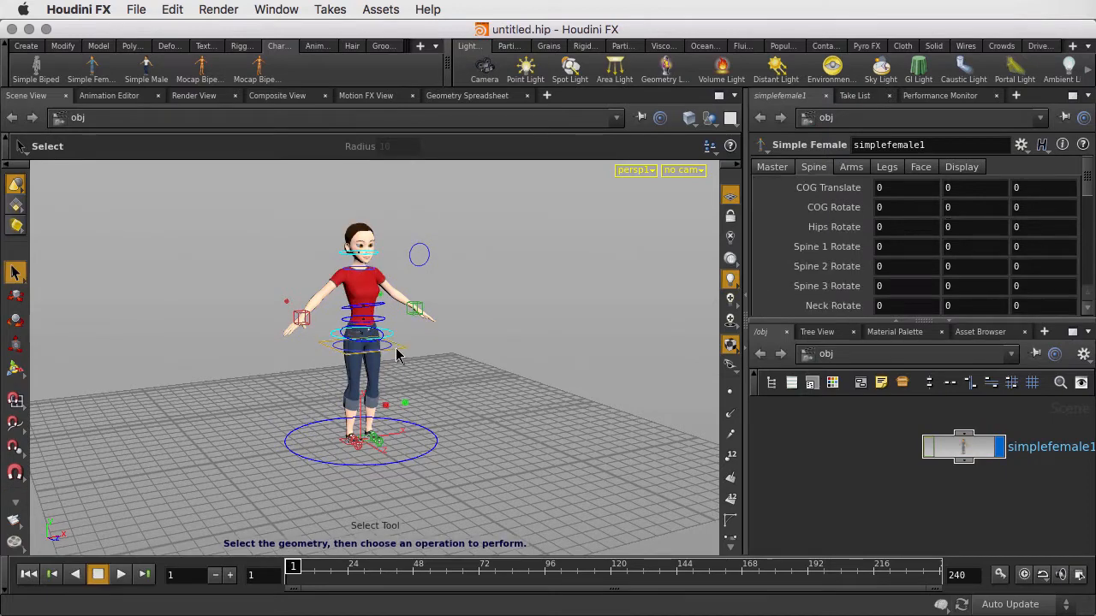
- Lower the COG into a crouch with bent knees and turned neck, then hide the rig controls
click(16, 296)
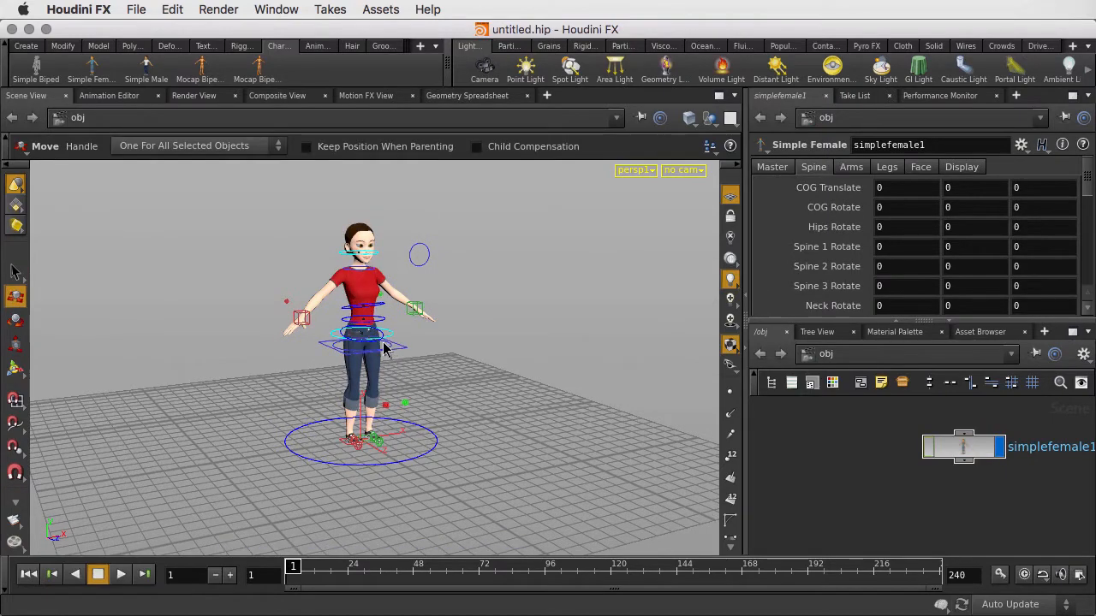
click(305, 148)
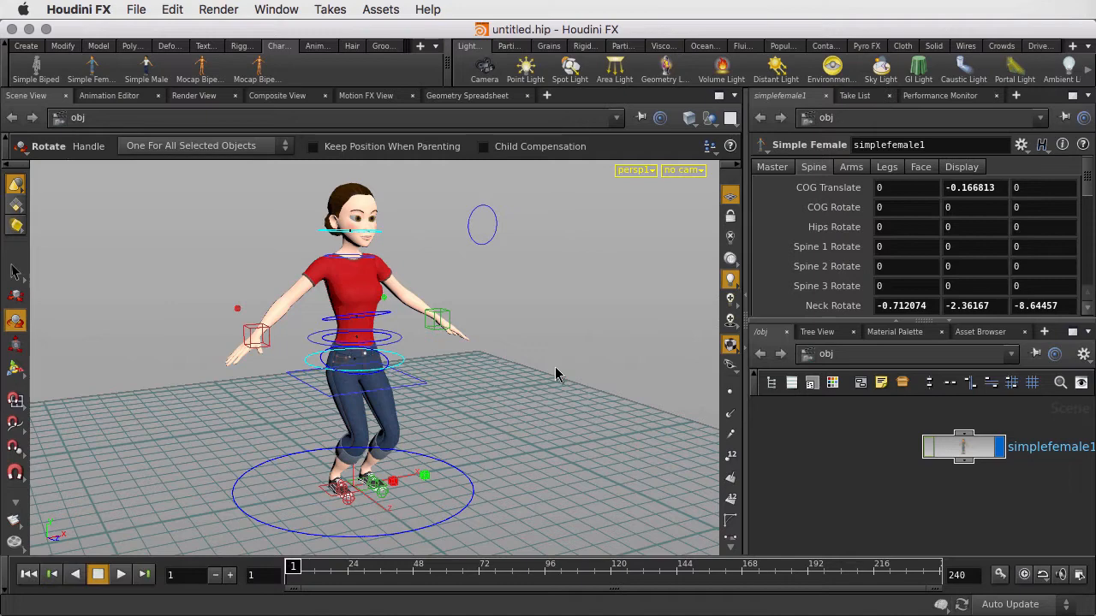
mouse_move(716, 383)
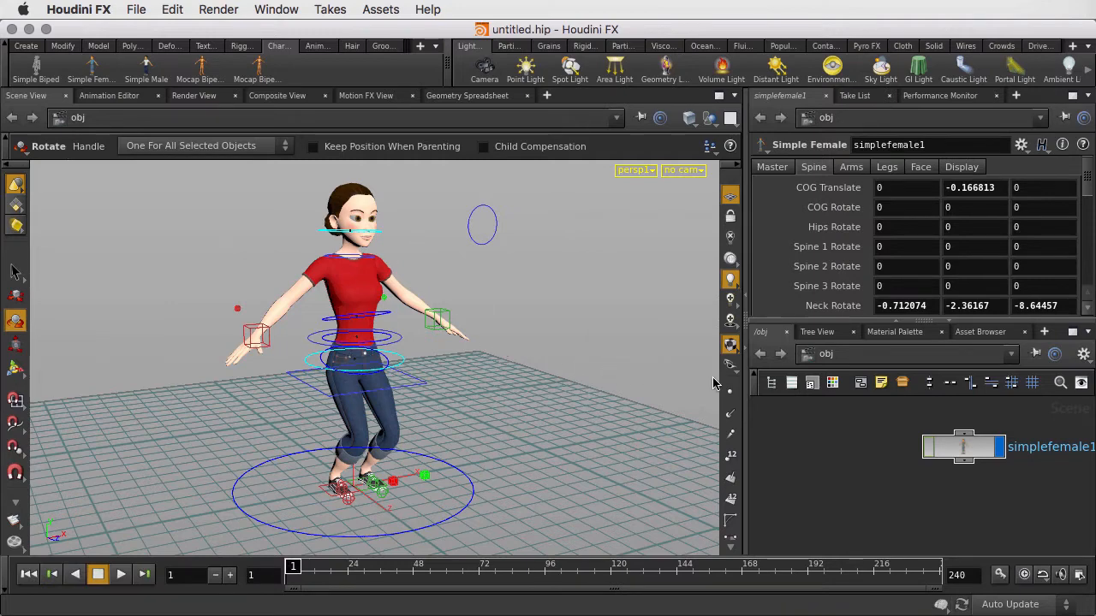
click(730, 366)
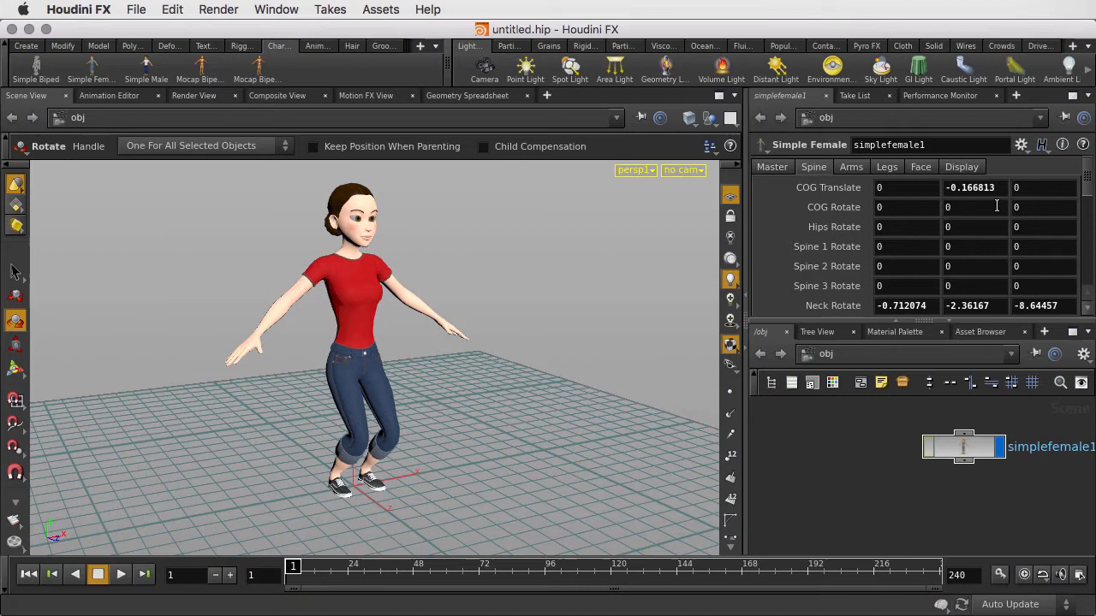
- Add a Character Picker pane loaded with /obj/simplefemale1
click(1015, 96)
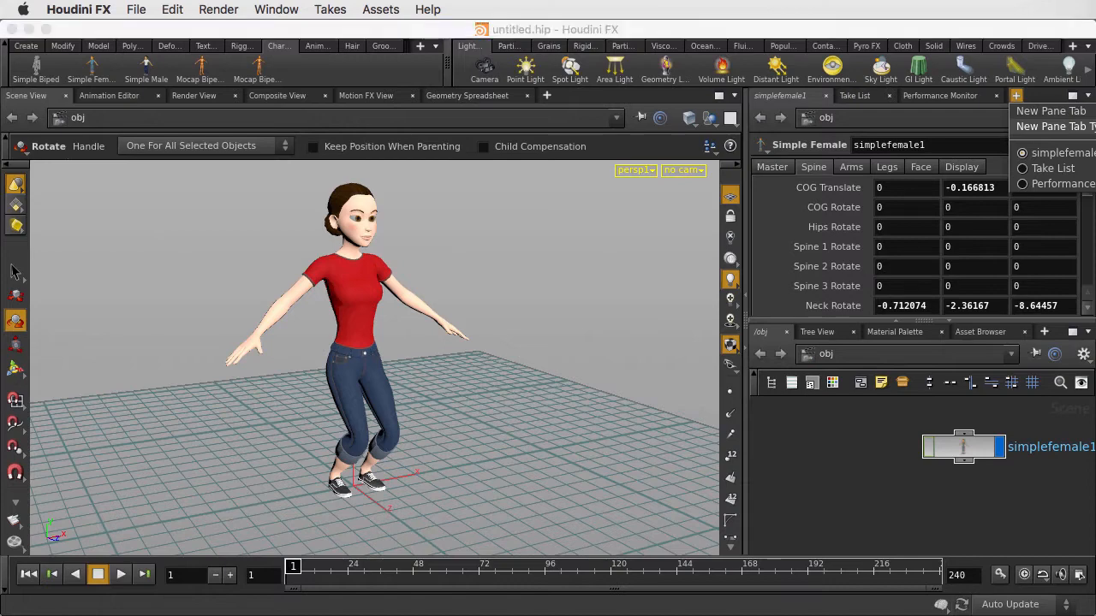
click(1001, 96)
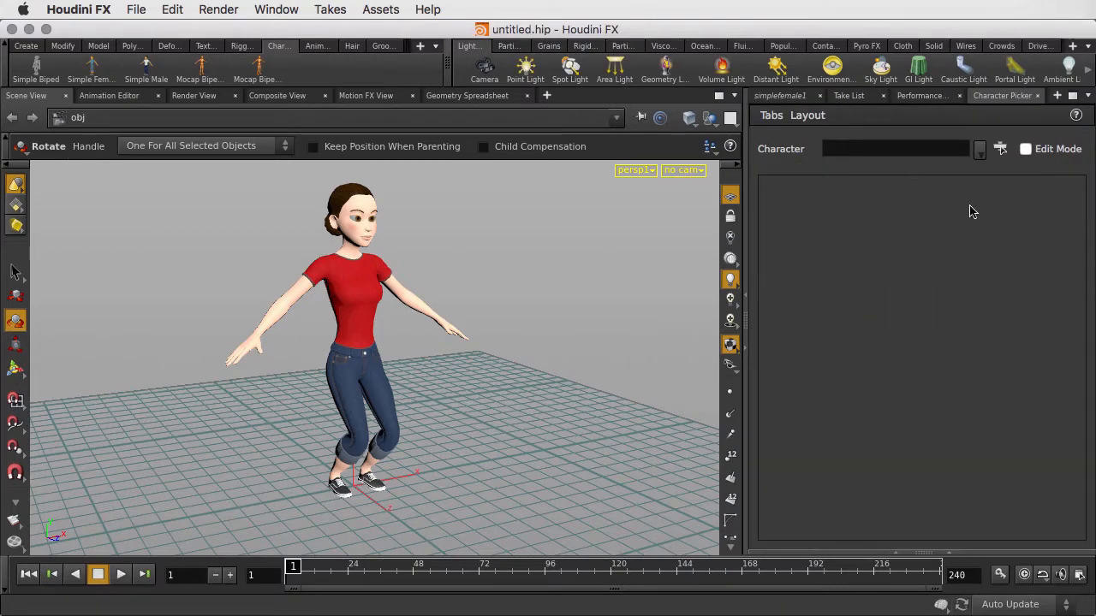
click(1000, 147)
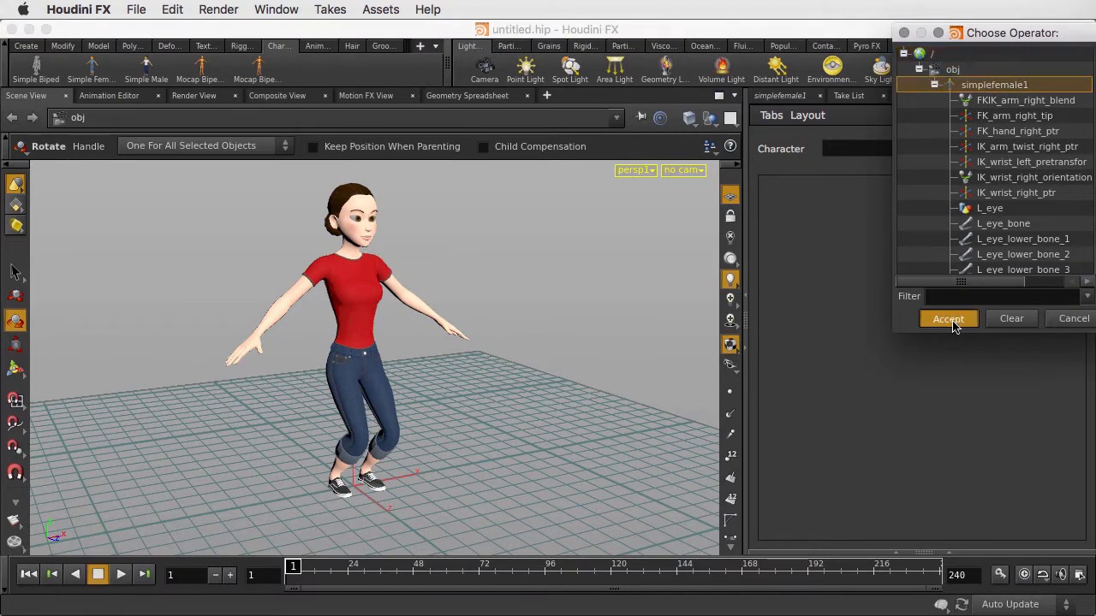
click(949, 318)
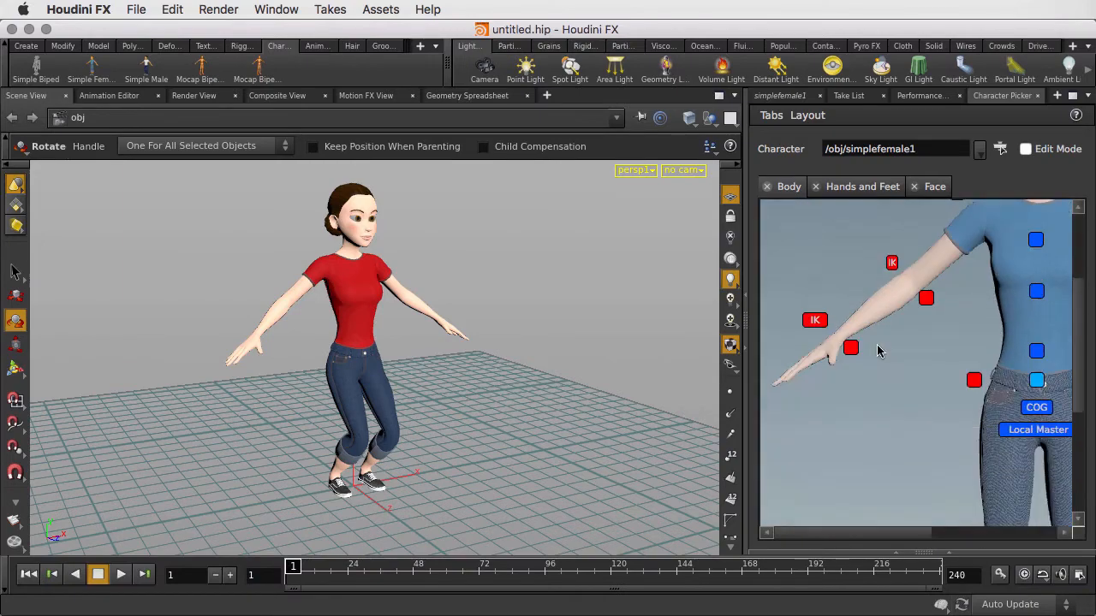
- Rotate the chest and shift the COG so one arm rests near her hip in a relaxed stance
scroll(up, 3)
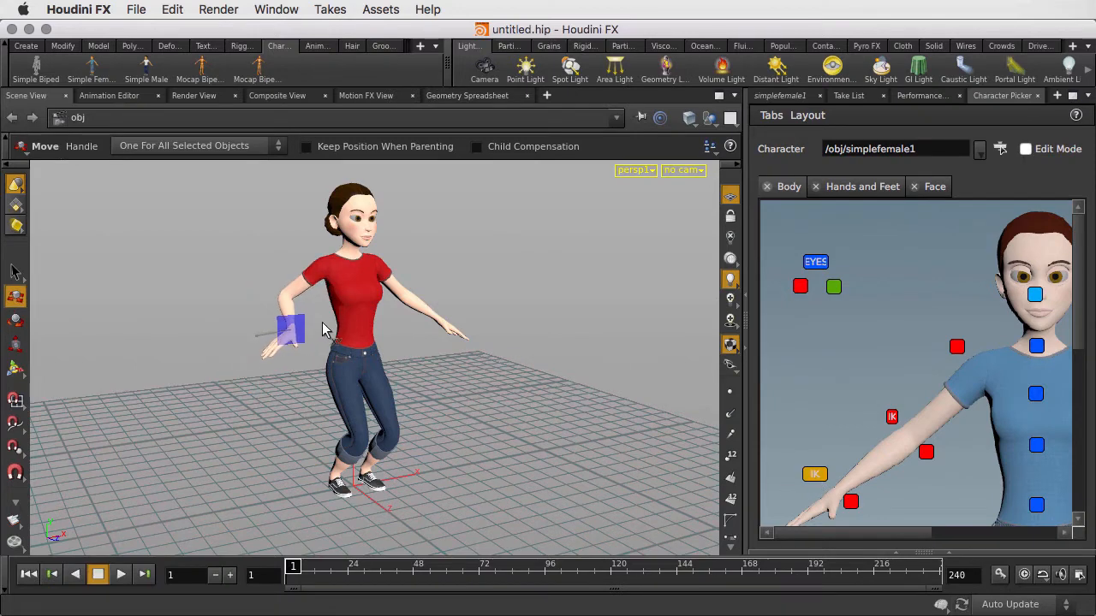
click(287, 329)
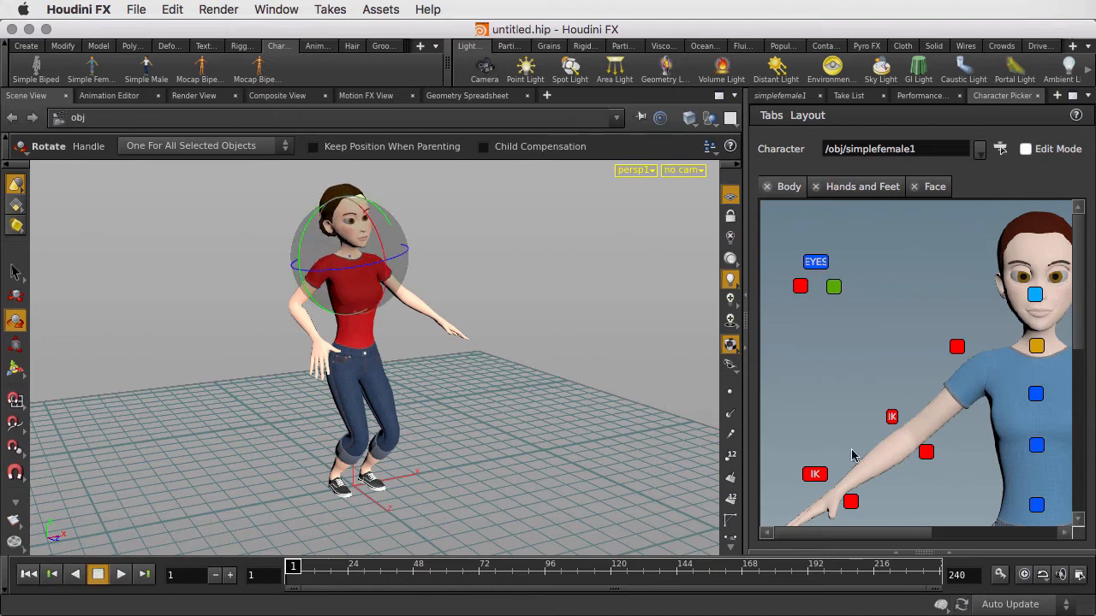
scroll(down, 3)
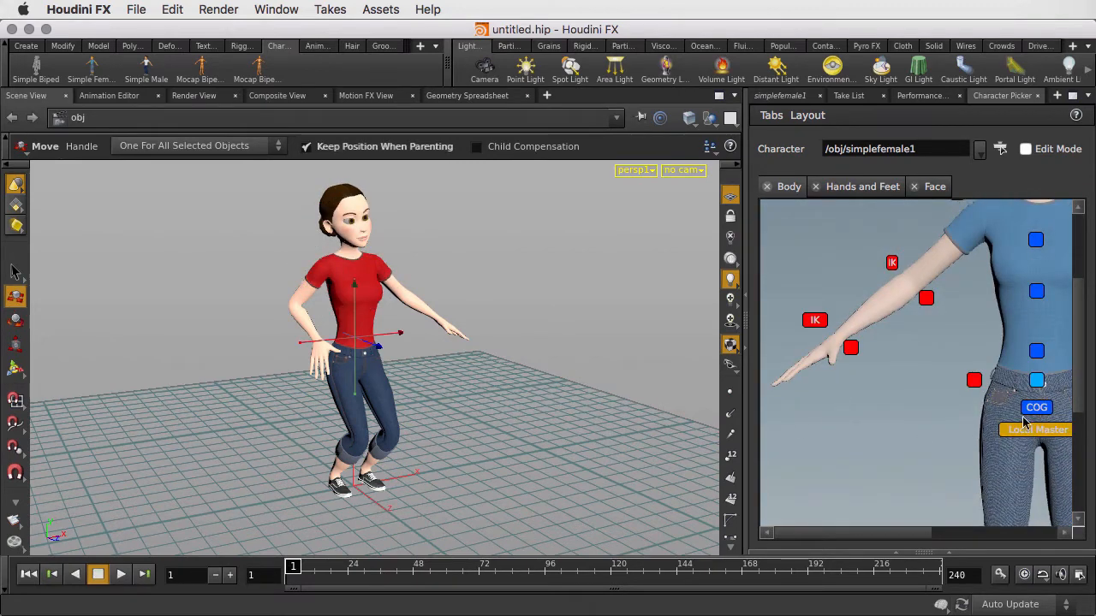
click(1038, 428)
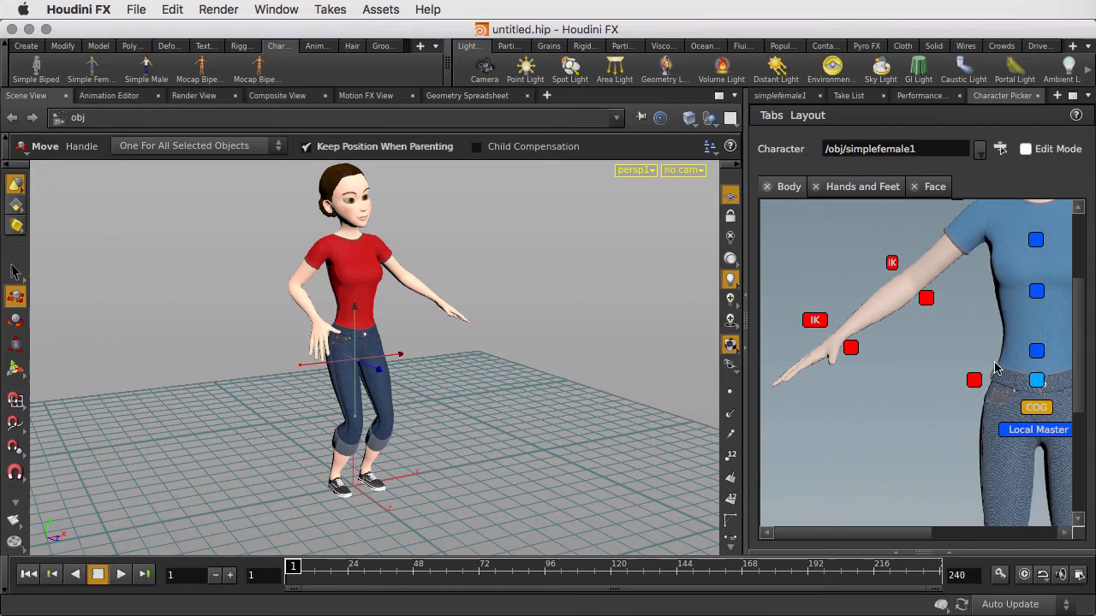
scroll(down, 3)
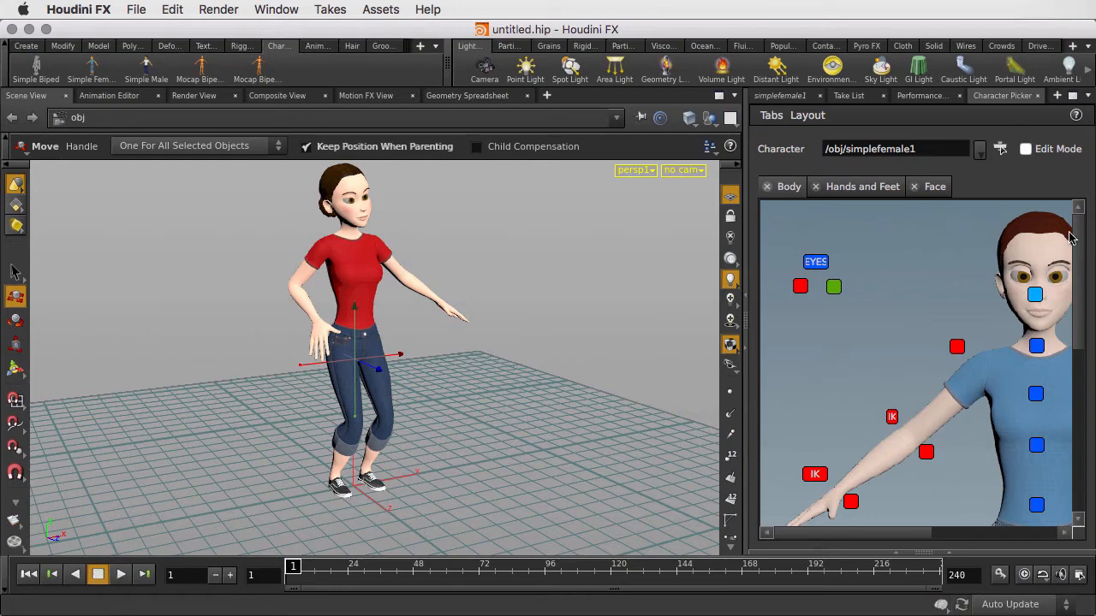
mouse_move(1003, 249)
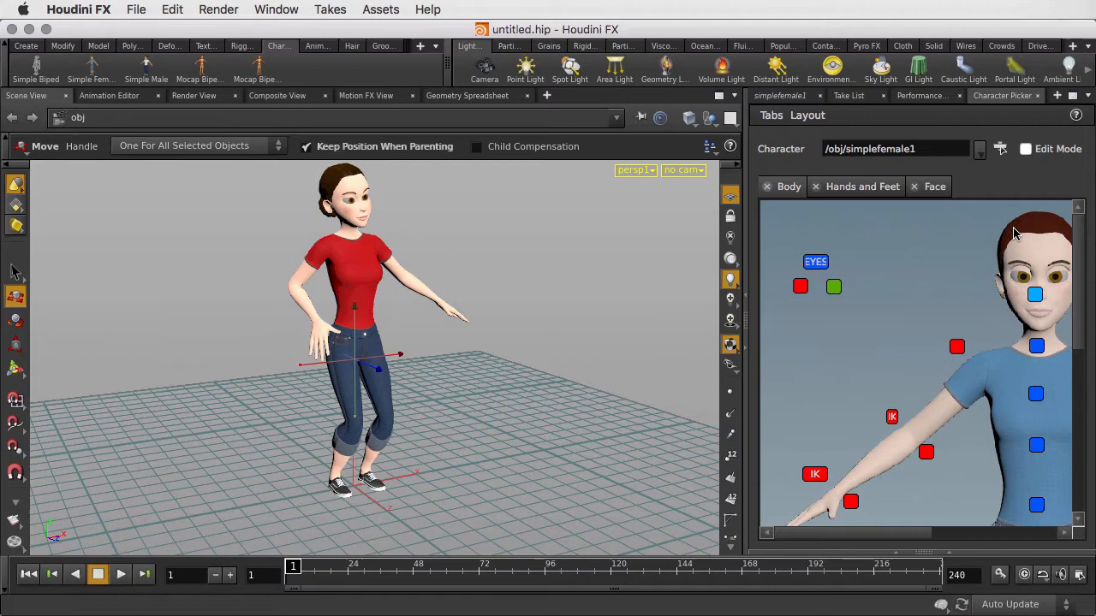
click(1056, 96)
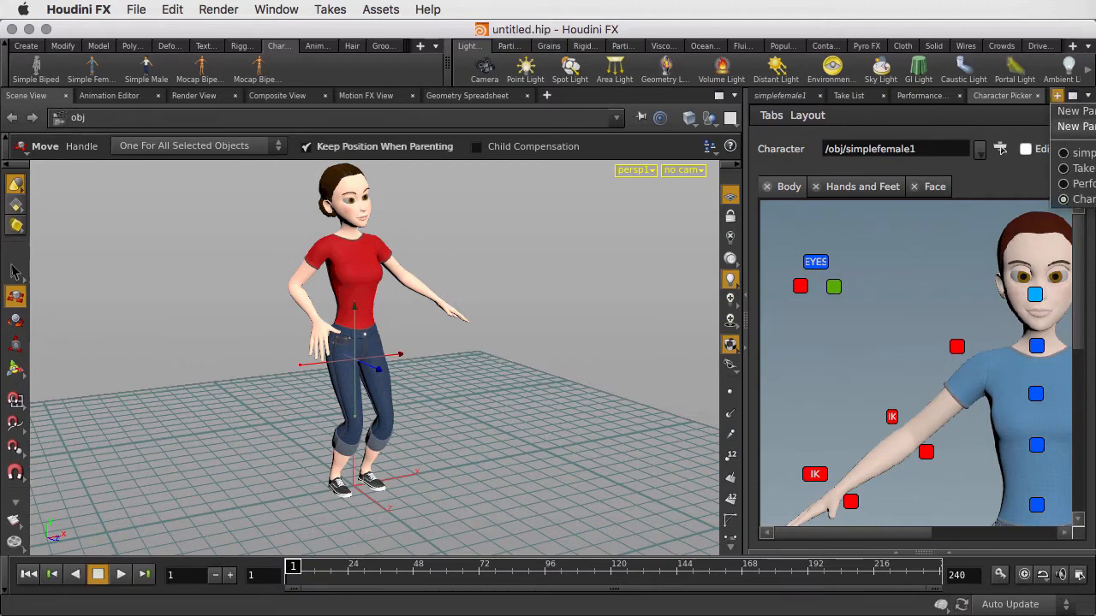
- Add a Pose Library pane for /obj/simplefemale1 and apply the seated knees-hugging pose
click(996, 96)
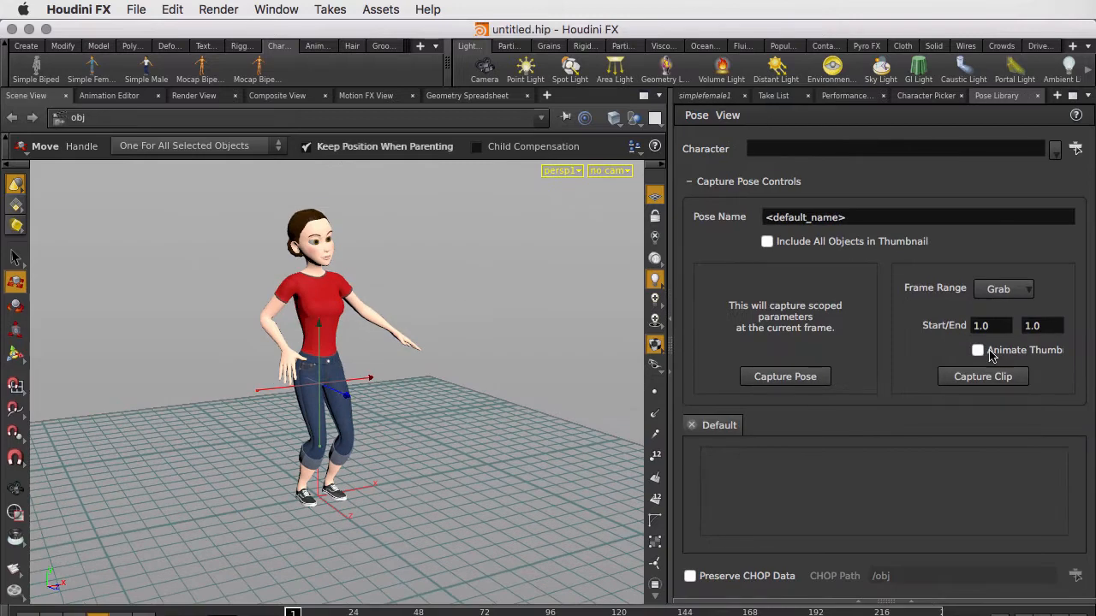
click(1055, 147)
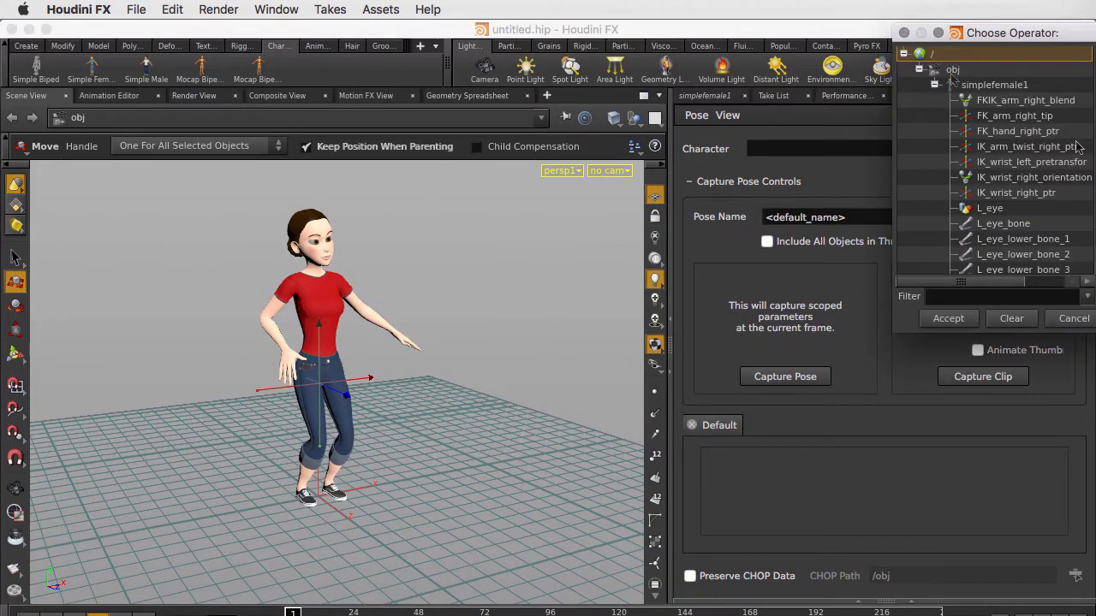
click(936, 84)
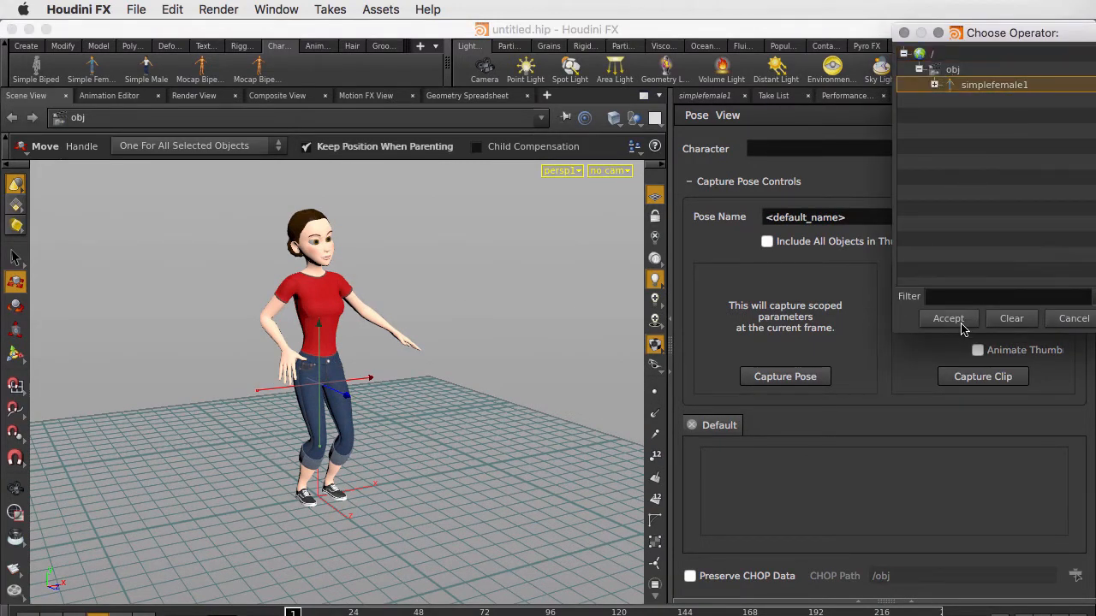
click(948, 317)
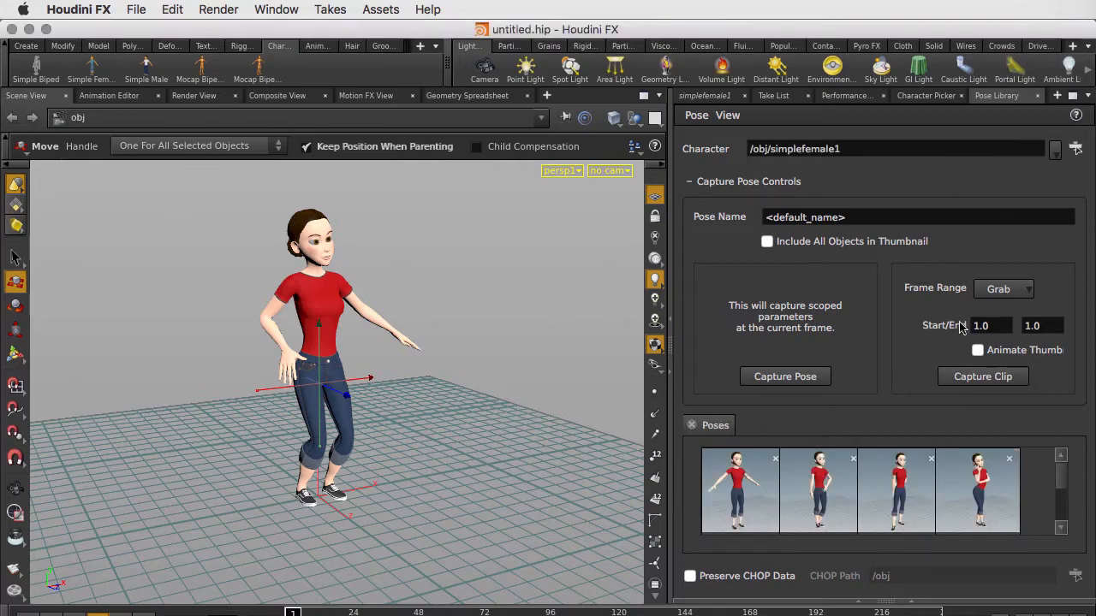
scroll(down, 3)
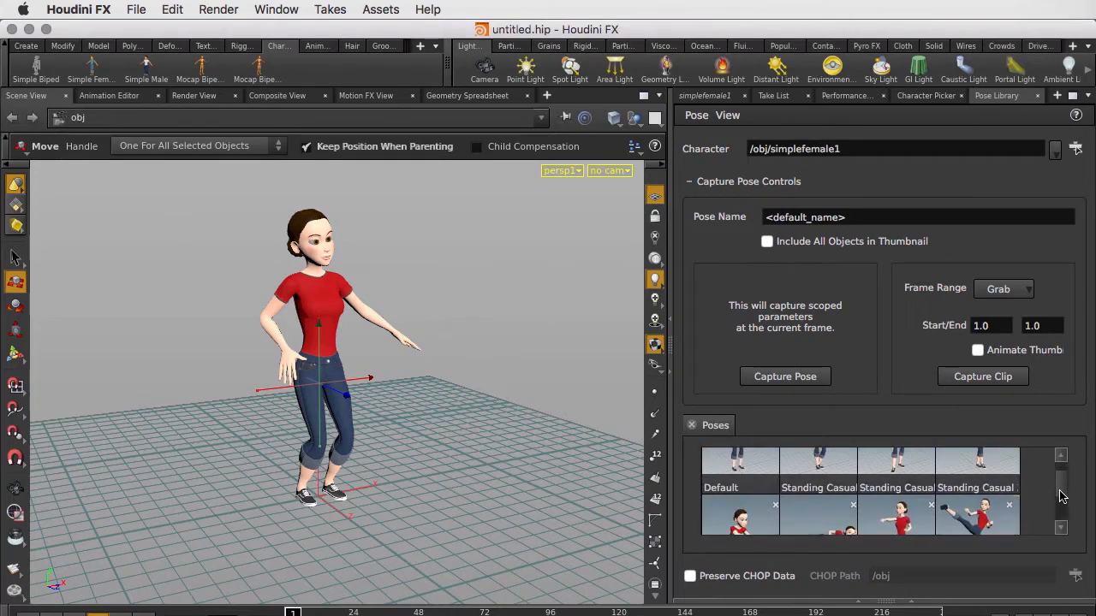
scroll(down, 3)
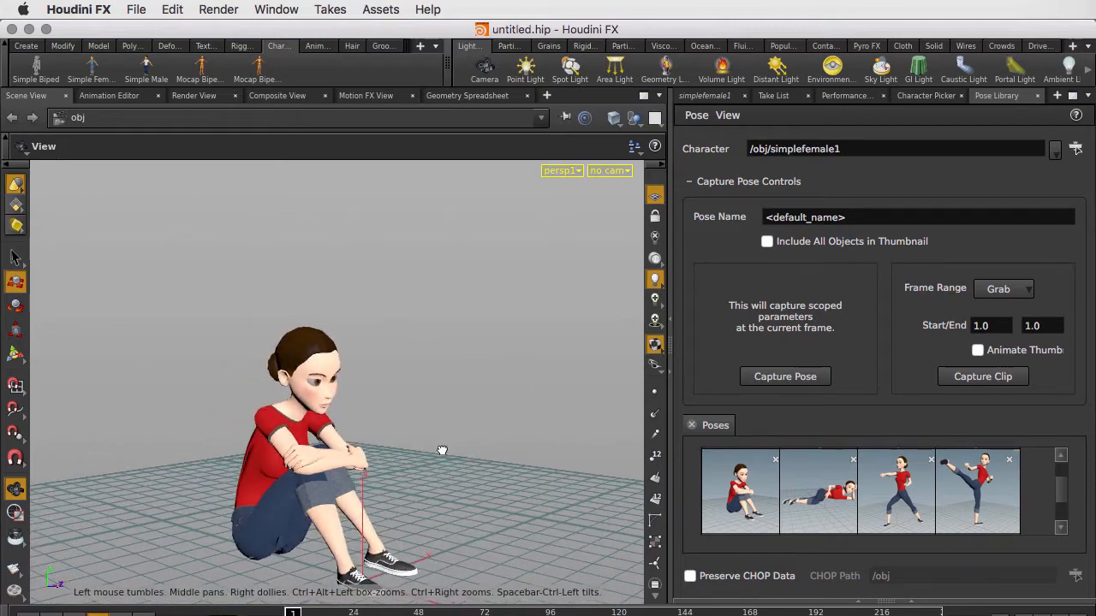
- Turn her head slightly and move the whole character left via the MASTER control
click(926, 96)
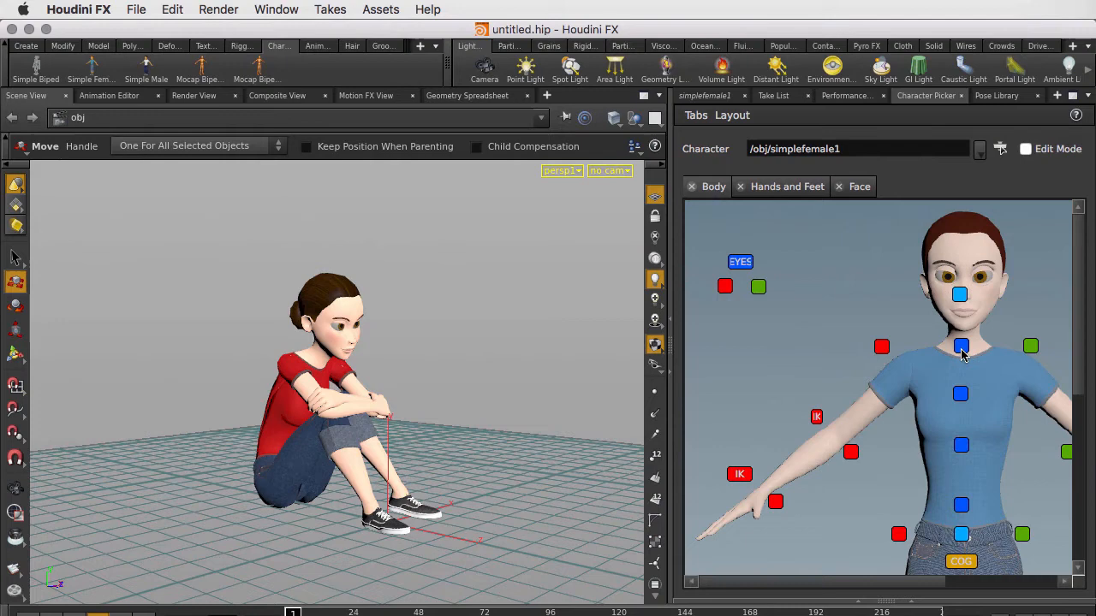
click(15, 305)
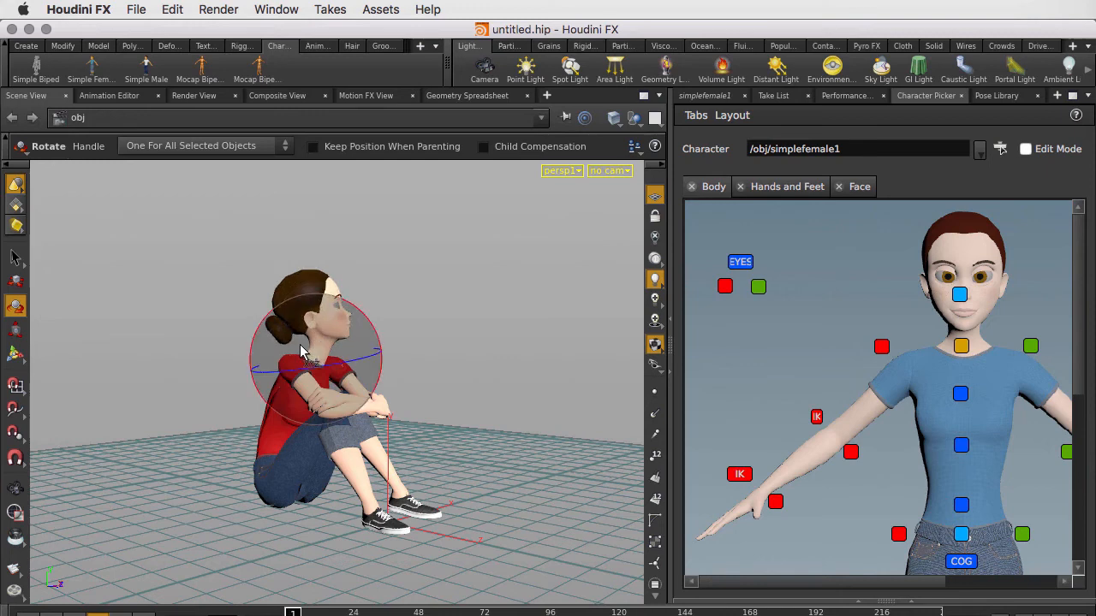
scroll(down, 3)
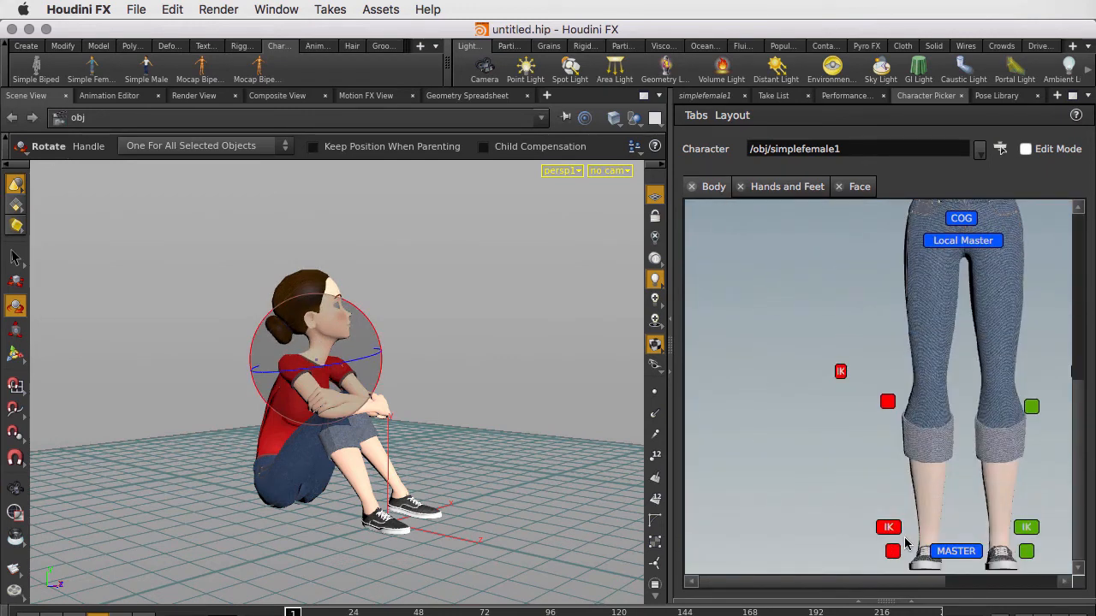
click(955, 552)
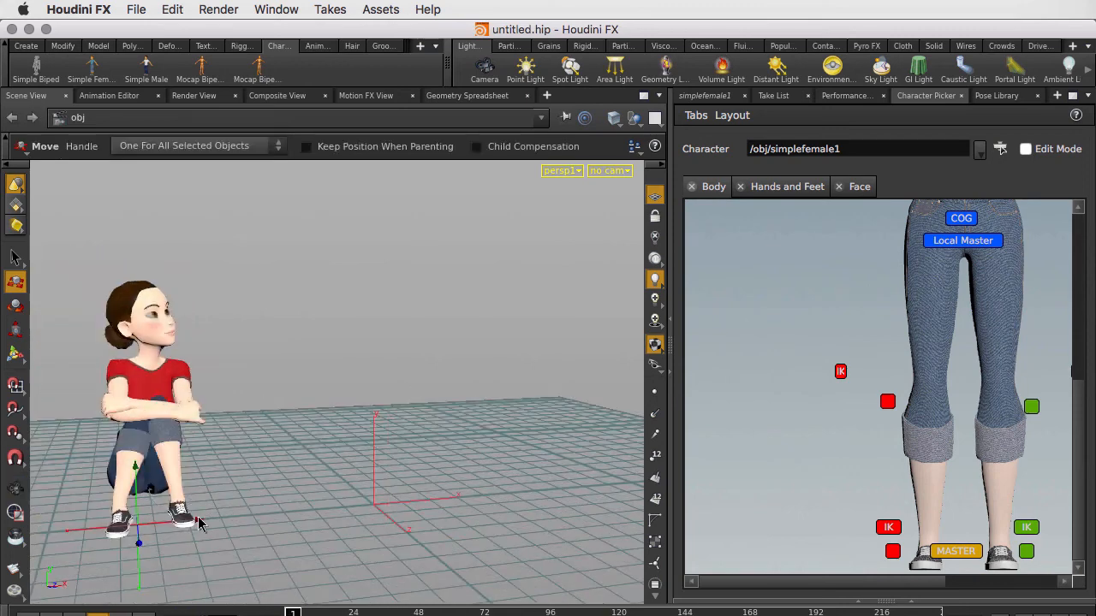
click(15, 305)
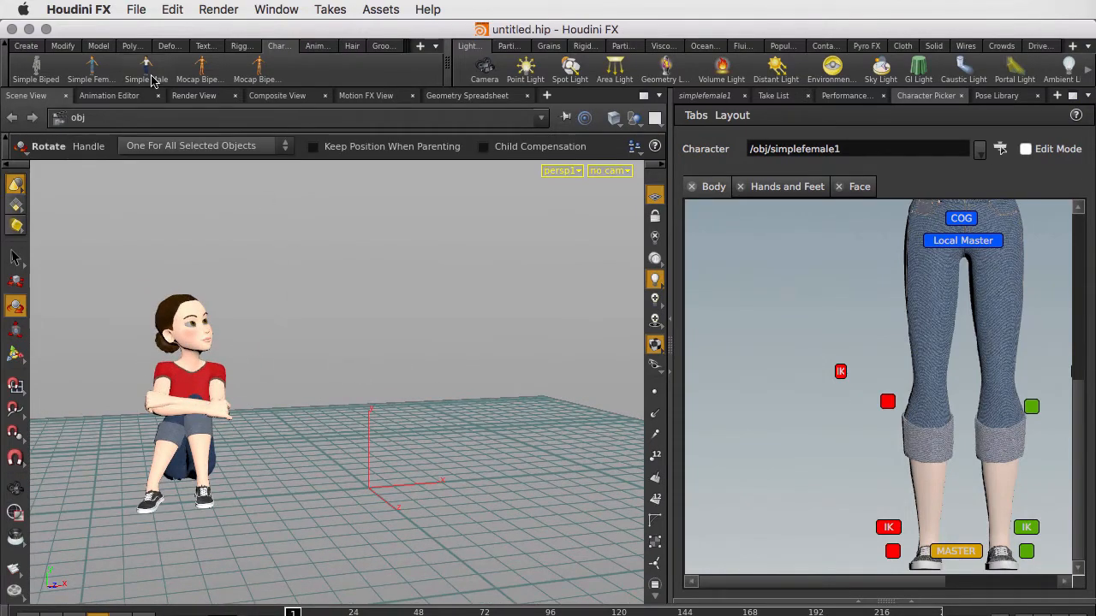
- Add a simplemale1 rig, target it in the picker and load its layout from the digital asset
click(146, 72)
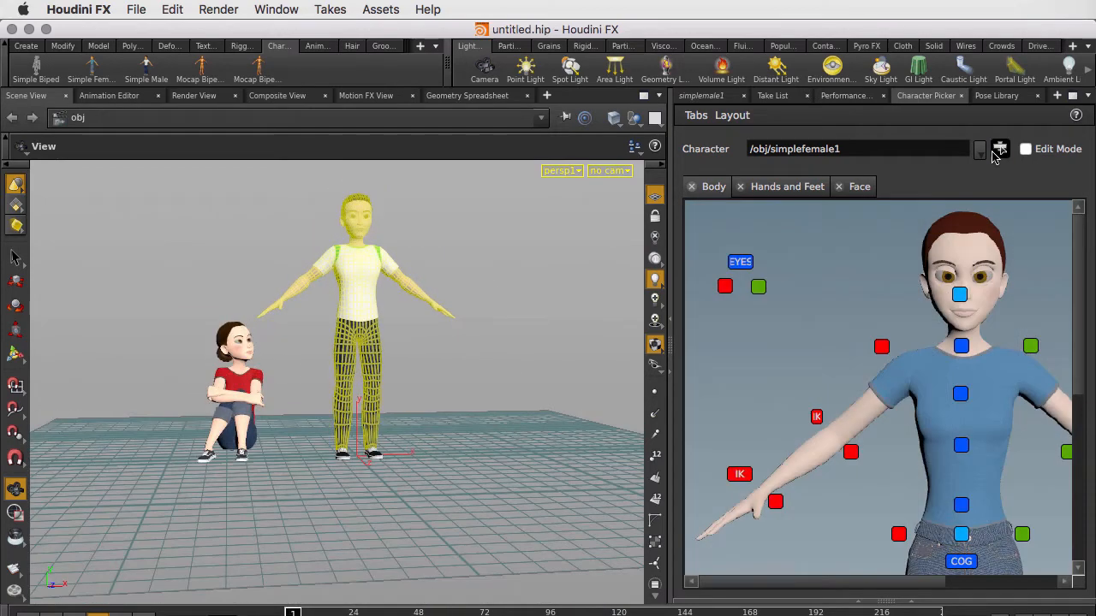
click(1000, 147)
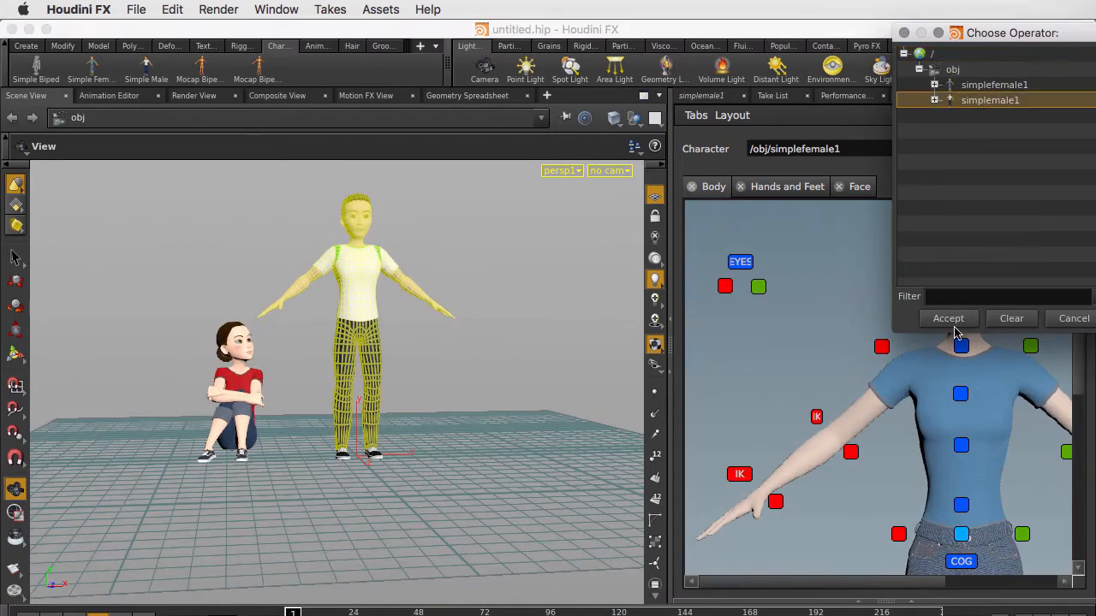
click(948, 317)
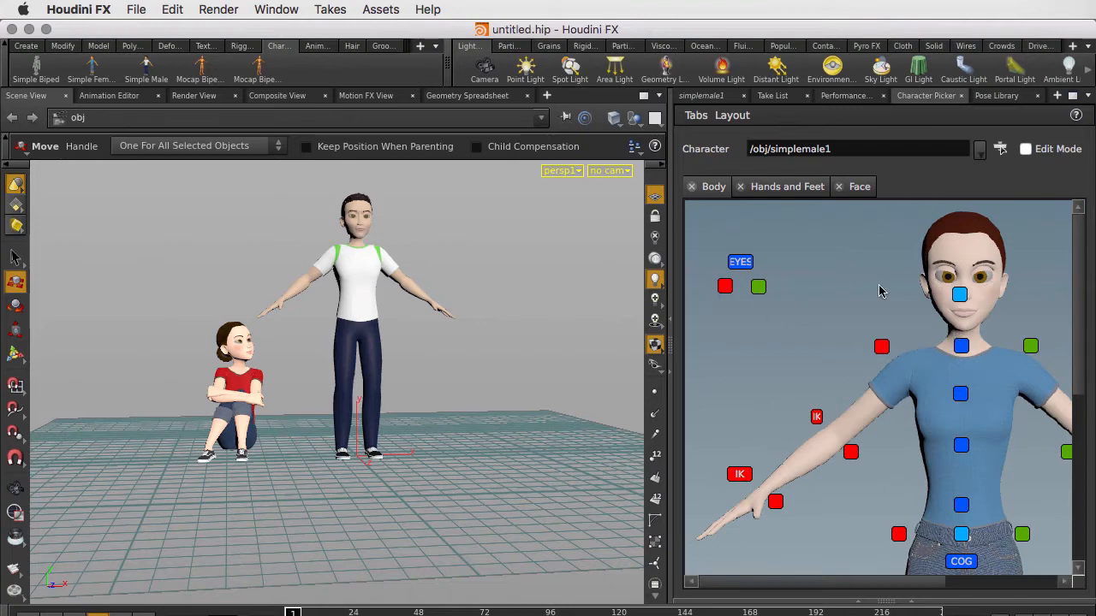
click(732, 114)
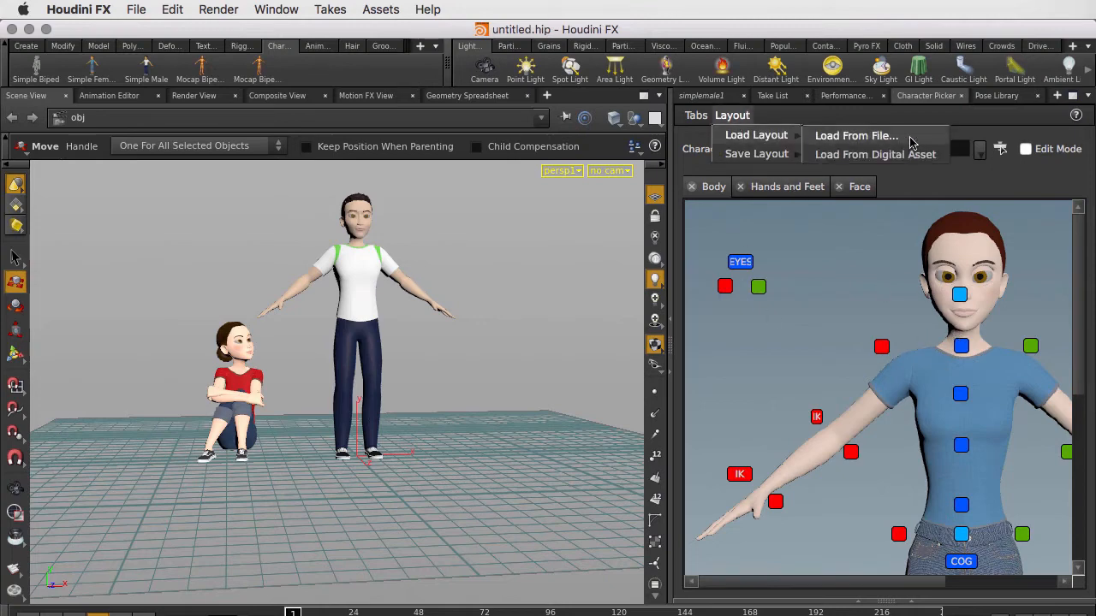
mouse_move(908, 161)
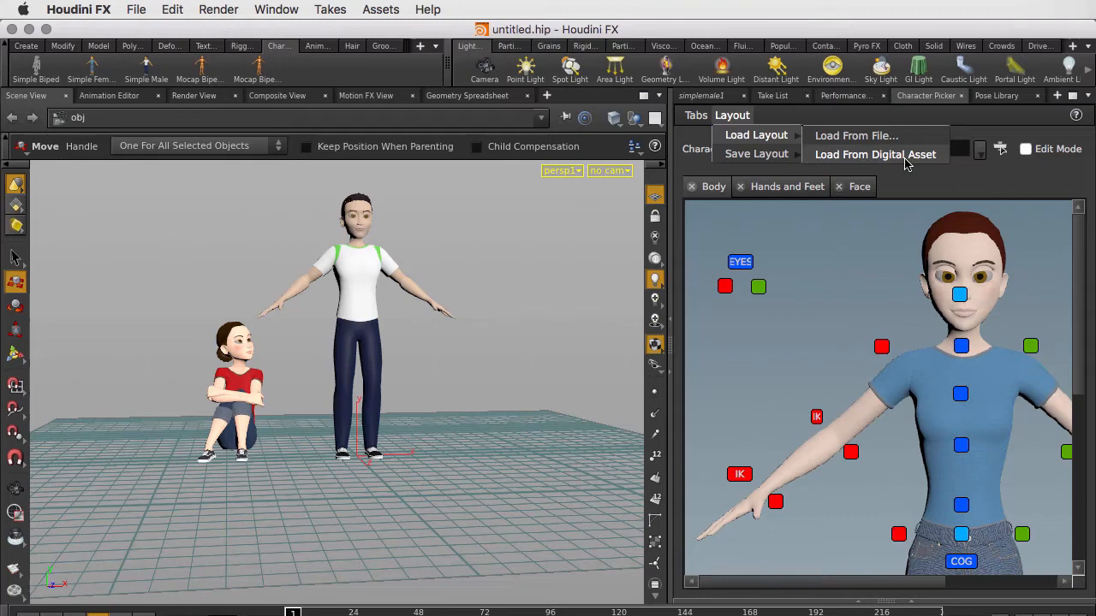
click(875, 154)
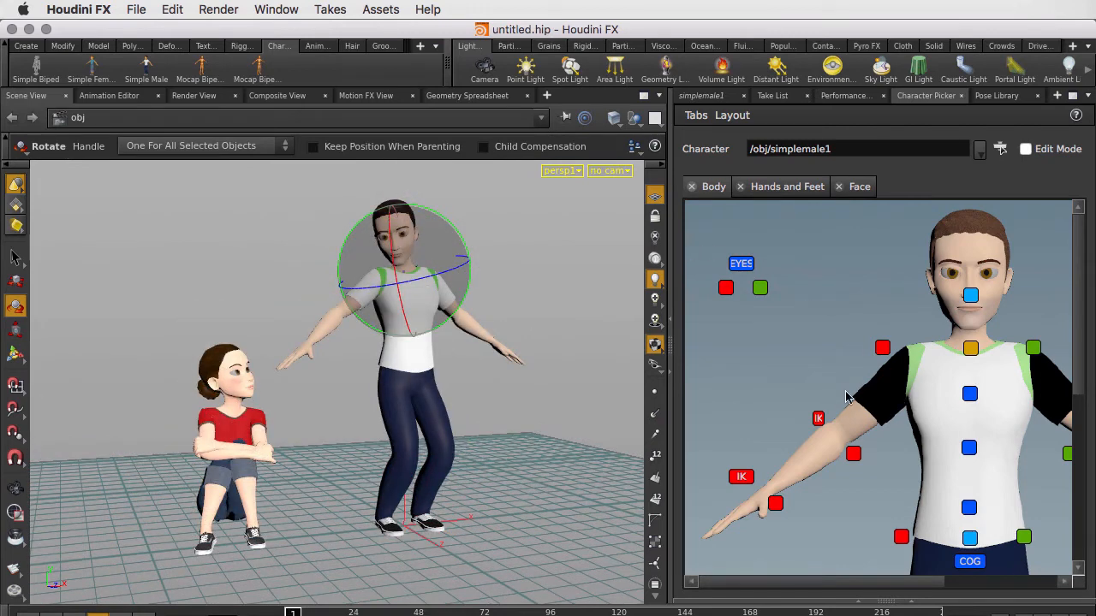
- Pose the male with bent knees, leaning torso and spread arms using the Hands/Feet and Face controls
click(786, 187)
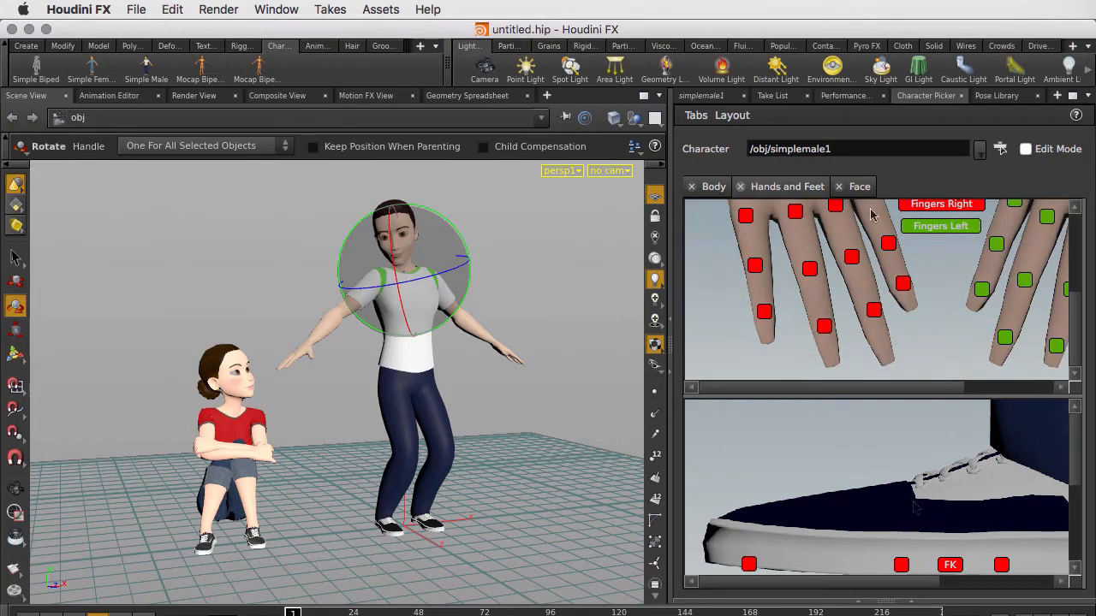
click(859, 185)
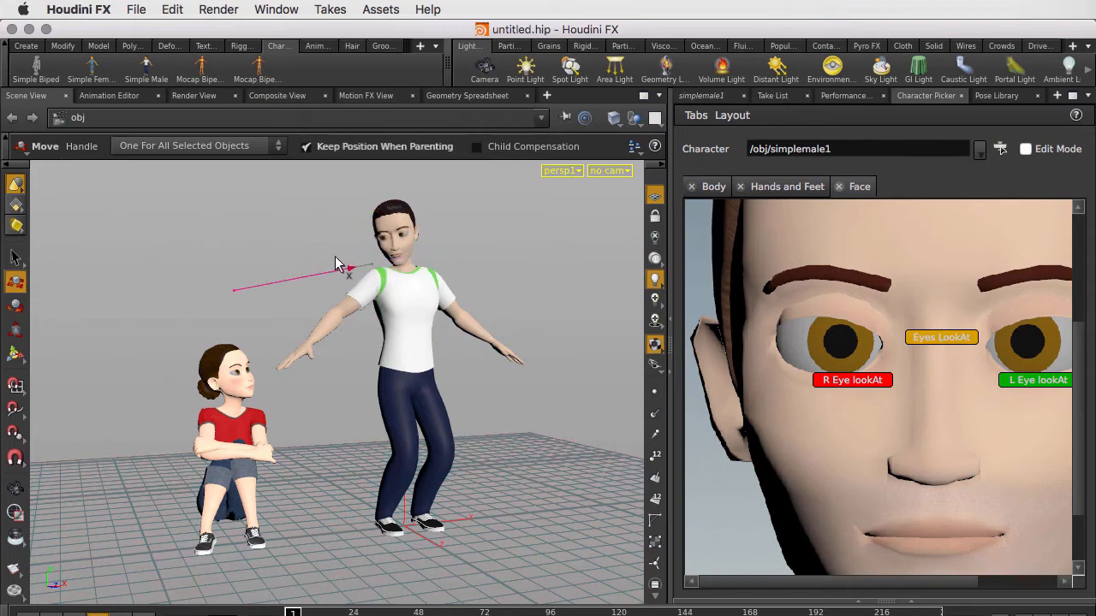
click(780, 185)
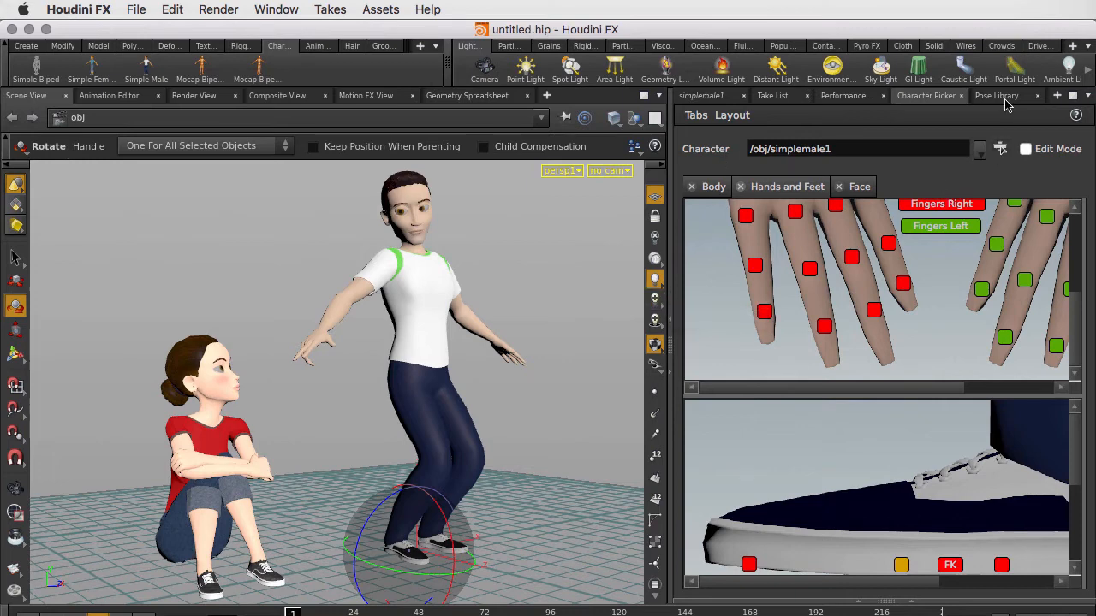
- Point the Pose Library at /obj/simplemale1 and apply an upright walking pose
click(1075, 148)
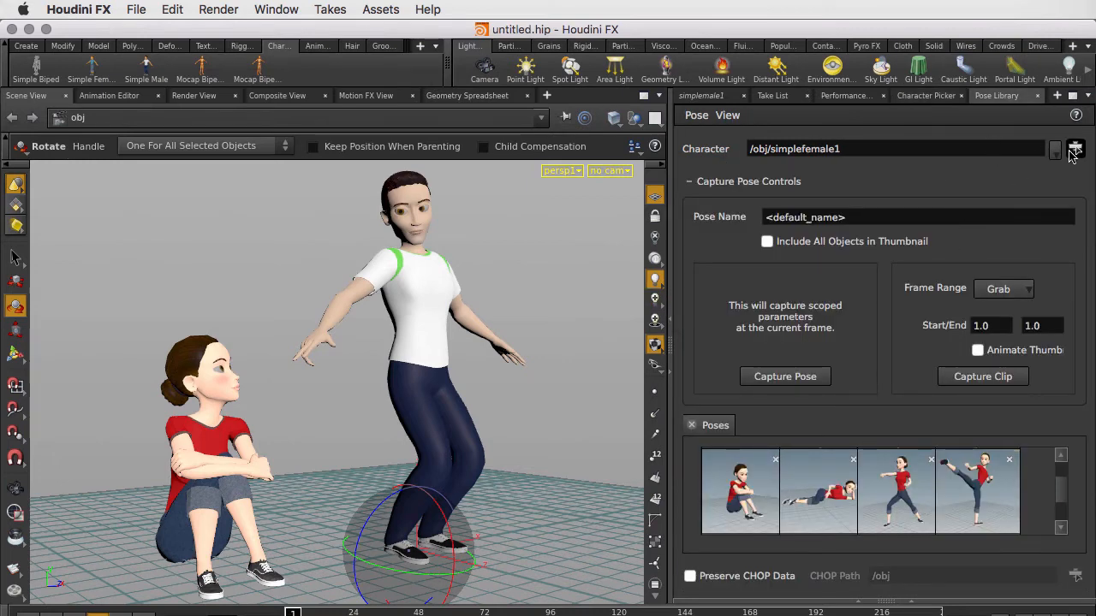
click(1075, 149)
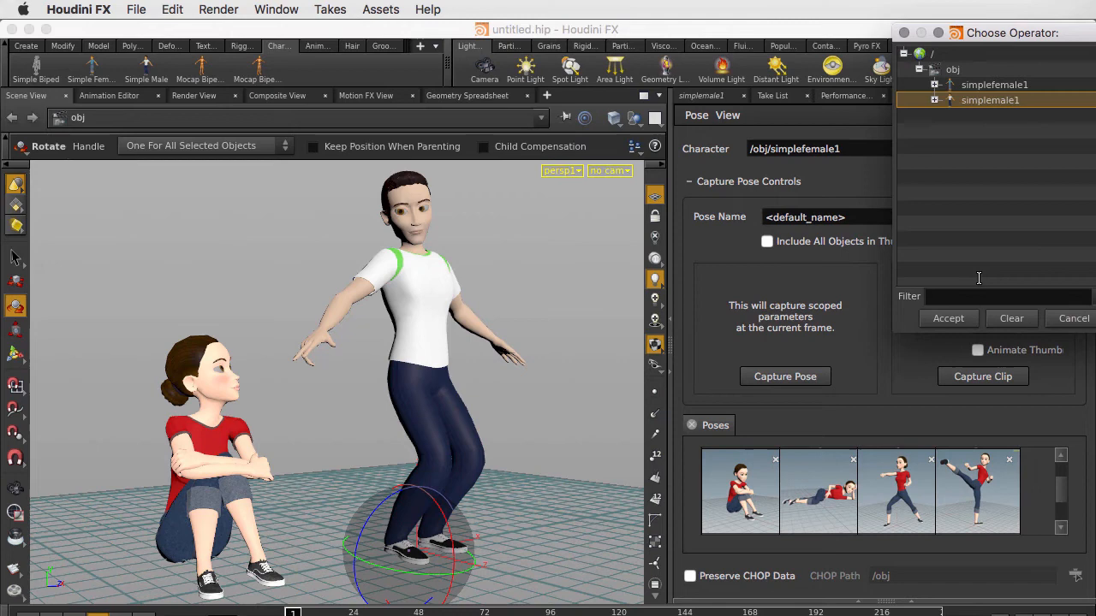
click(948, 317)
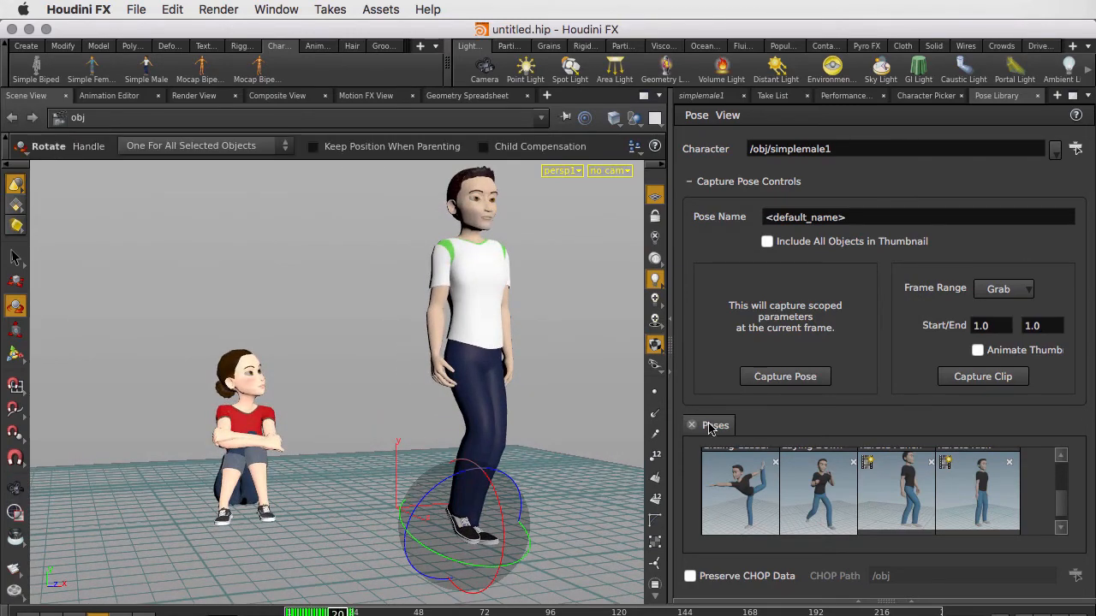
mouse_move(934, 414)
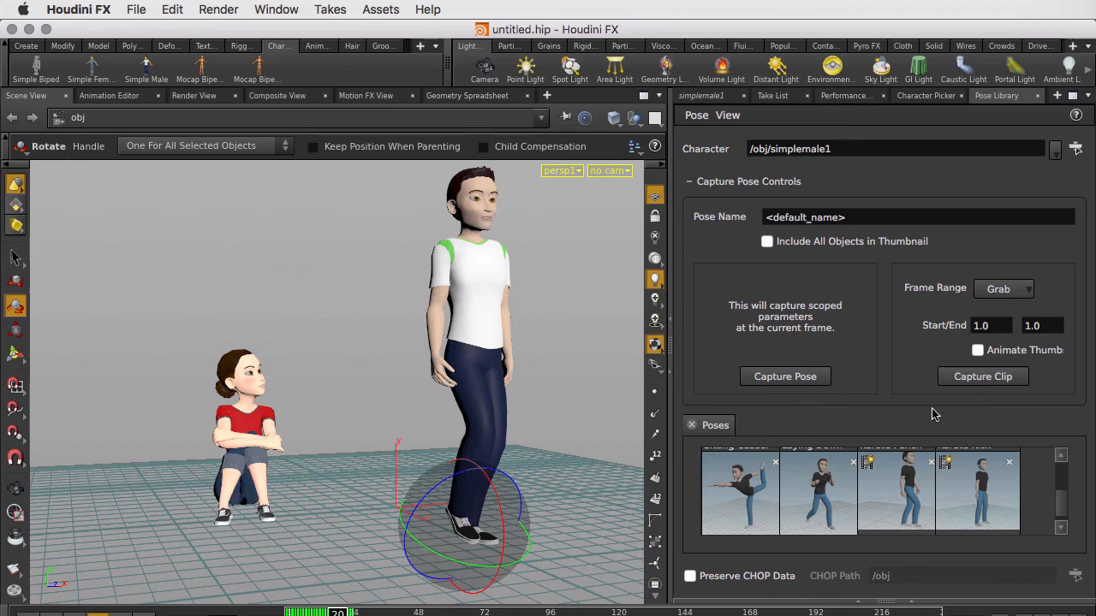